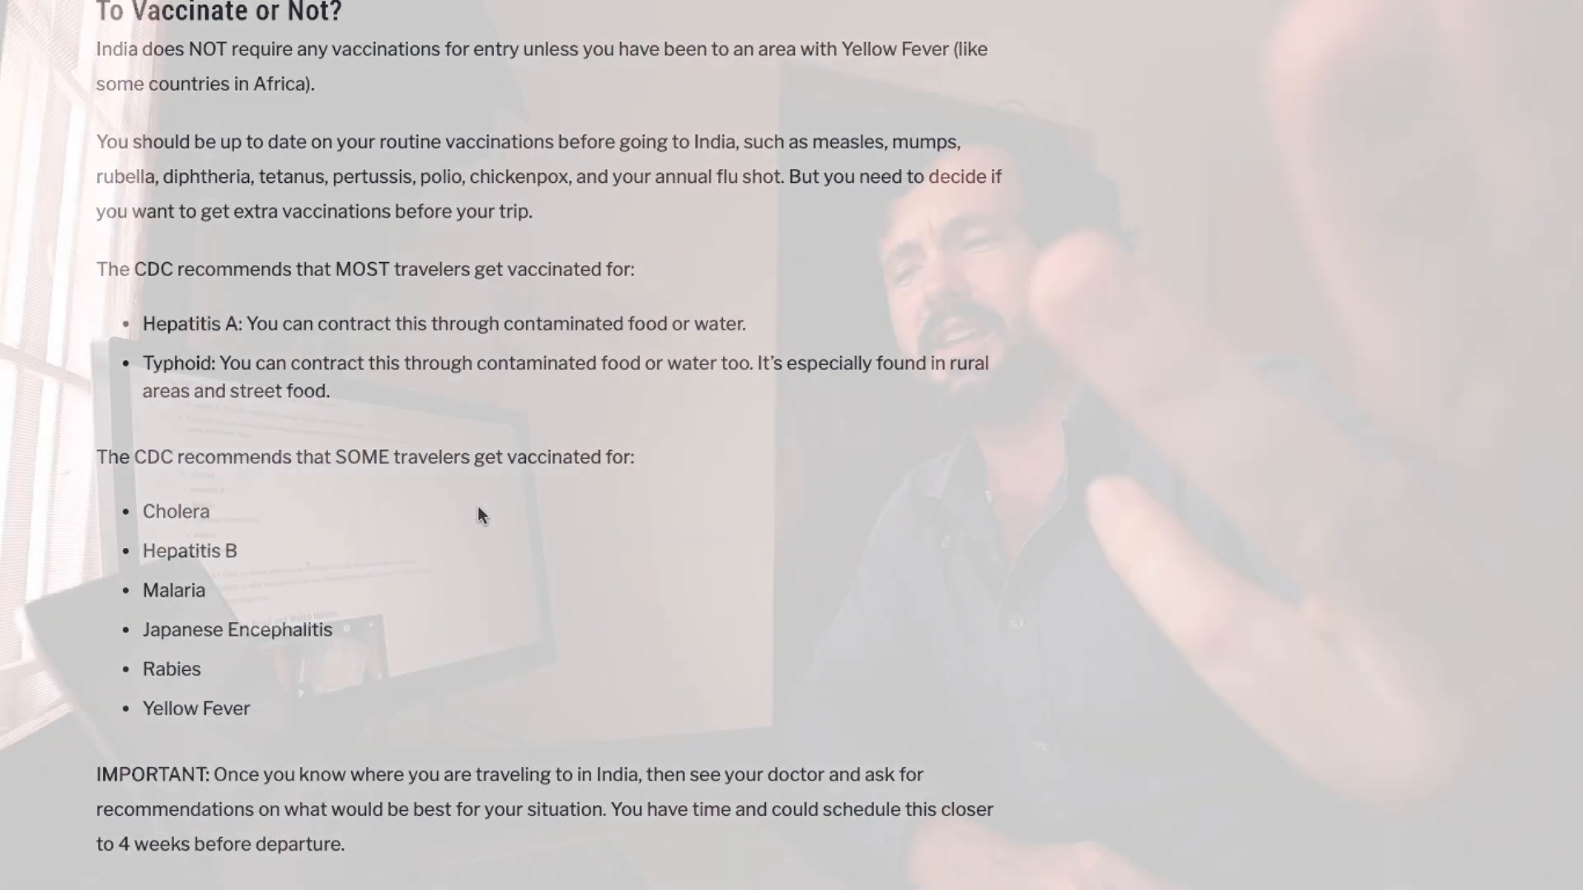
scroll(down, 3)
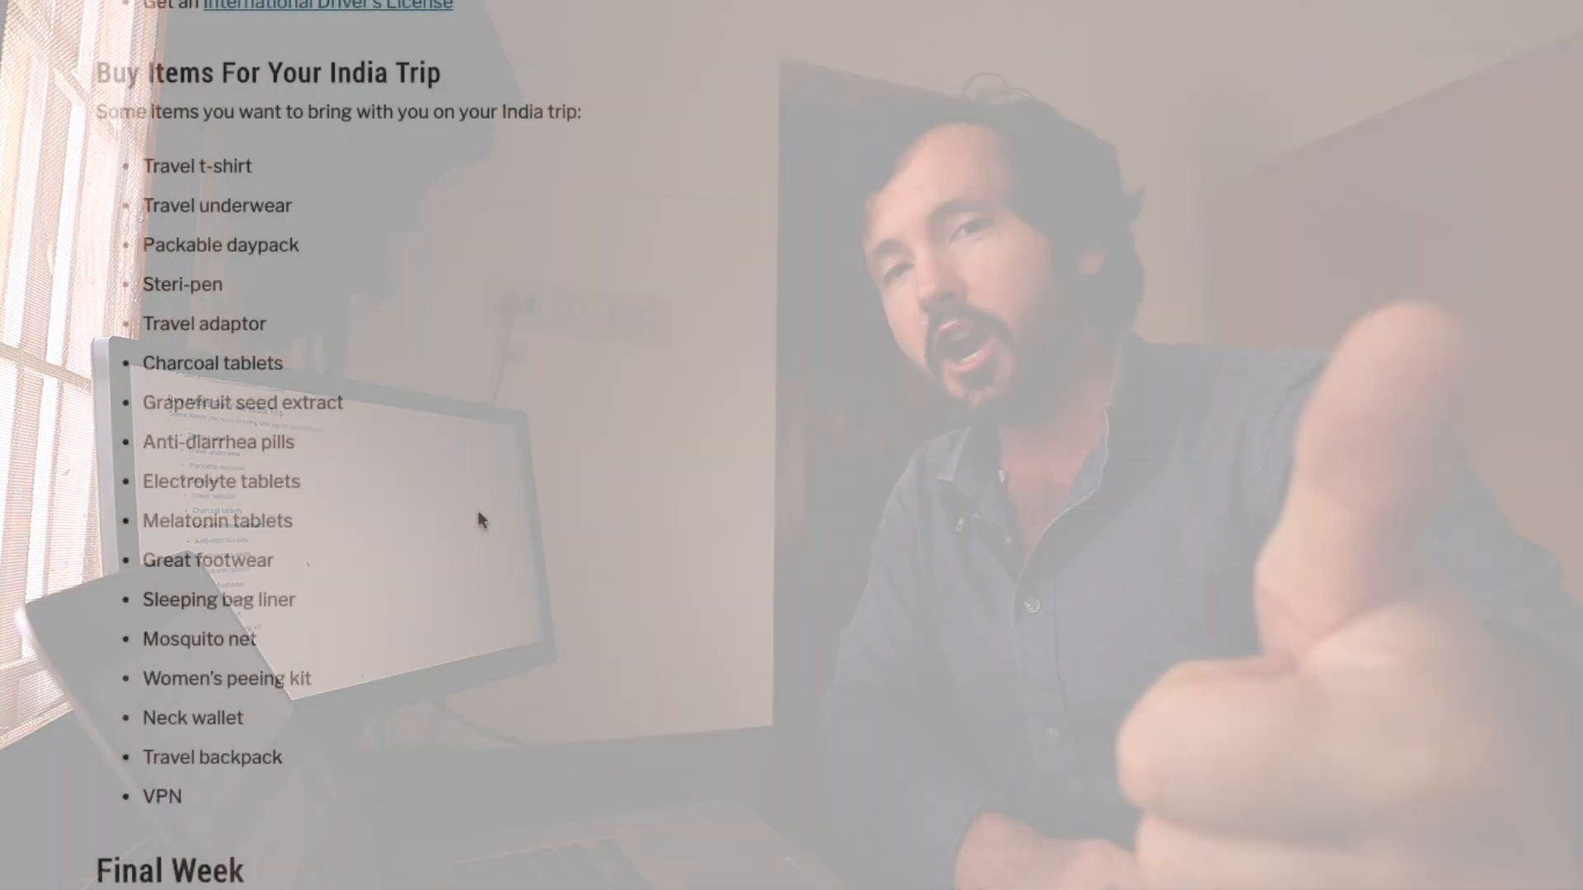
scroll(down, 3)
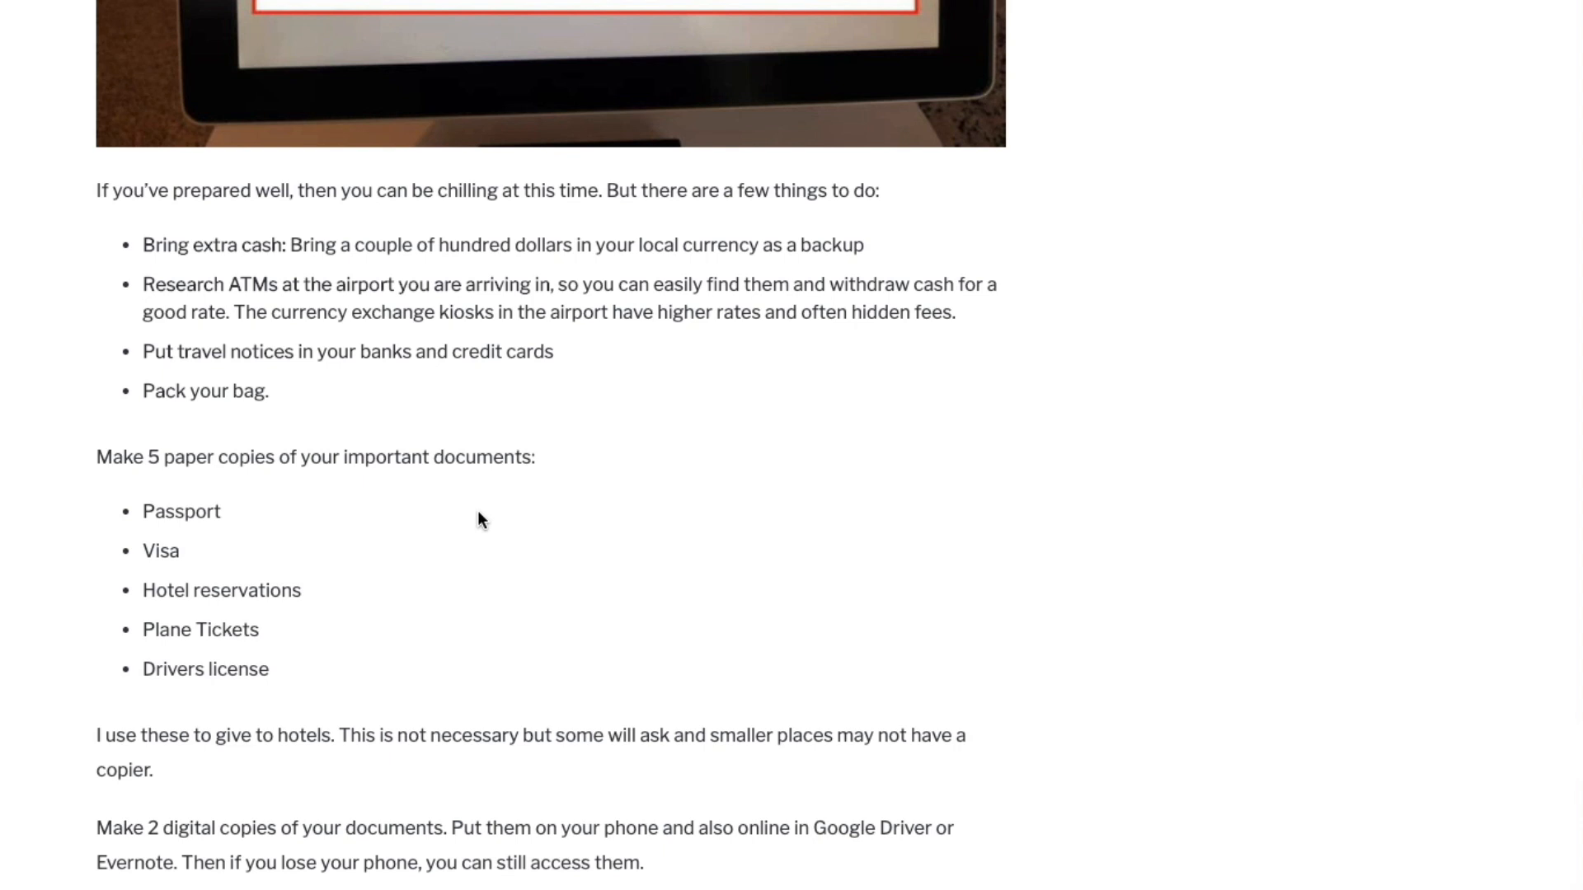
scroll(down, 3)
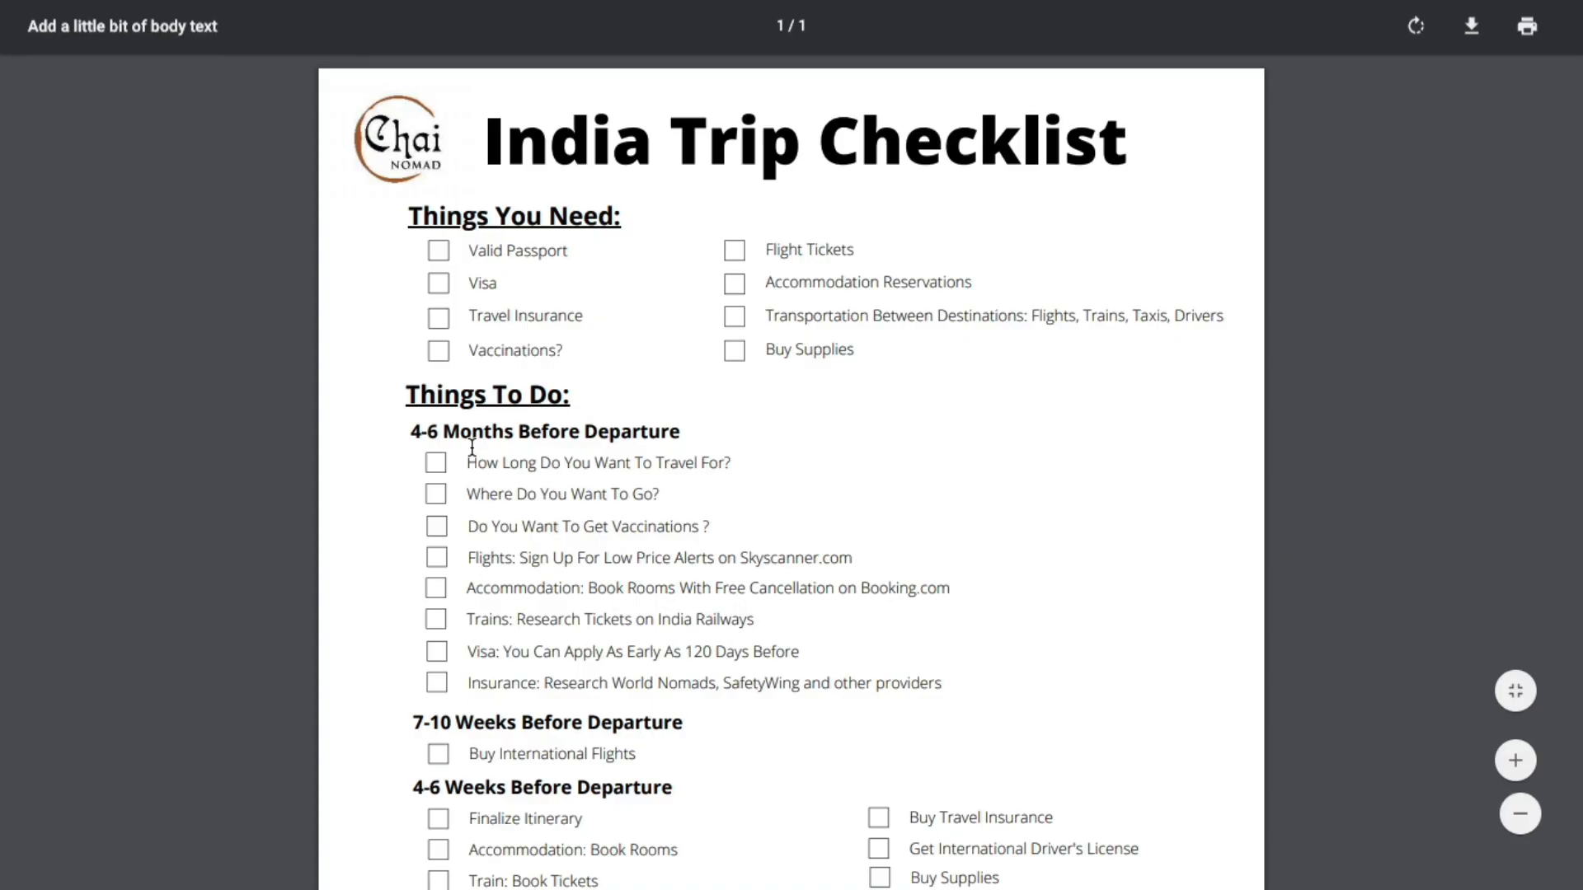
scroll(down, 3)
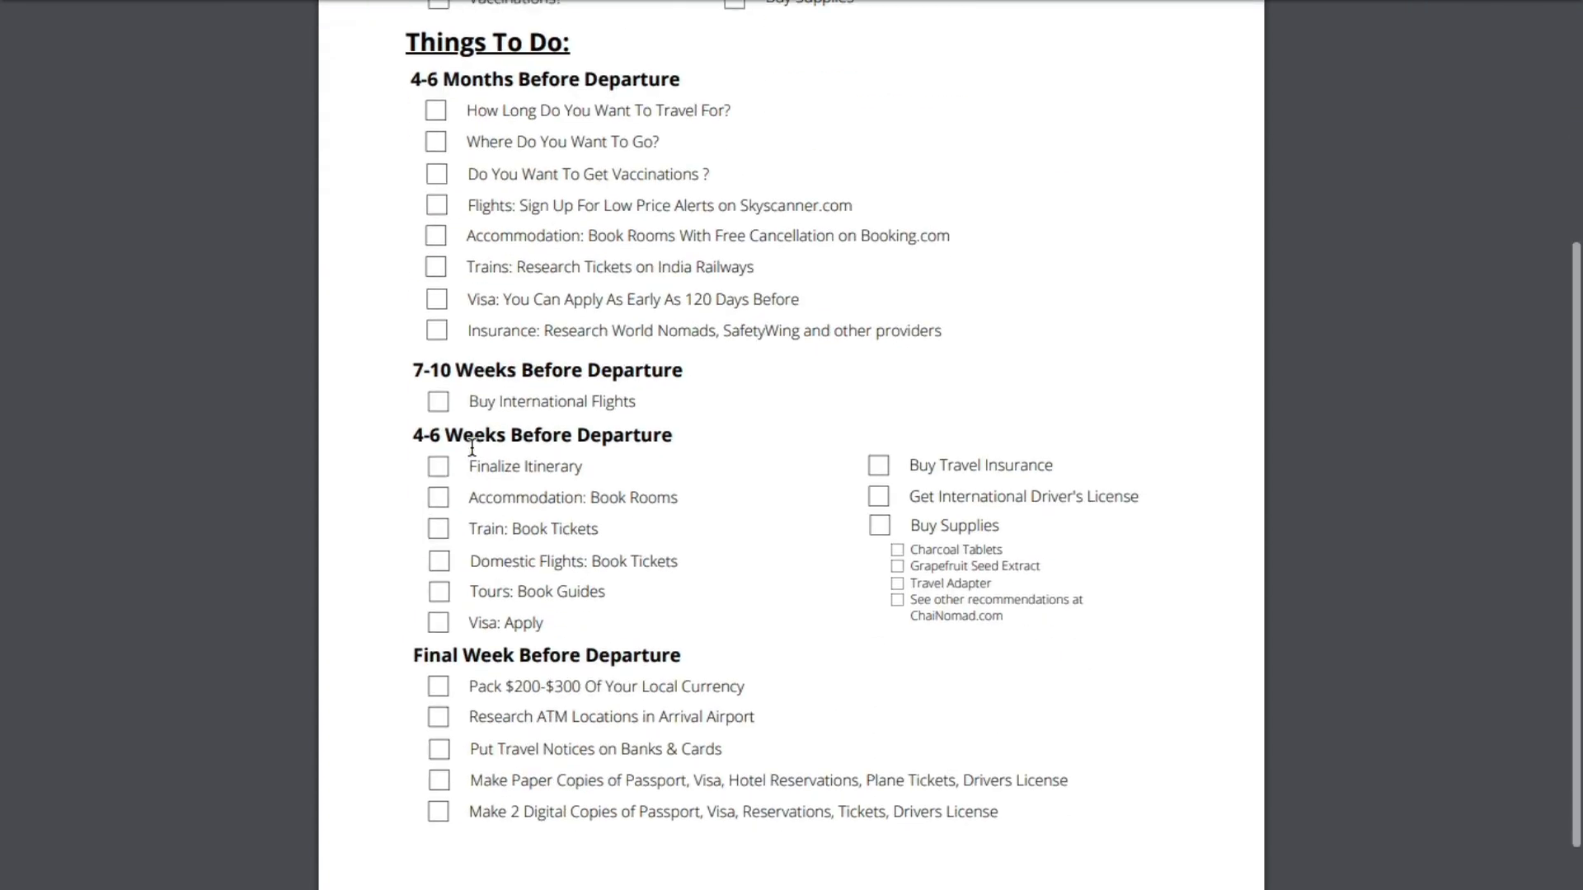